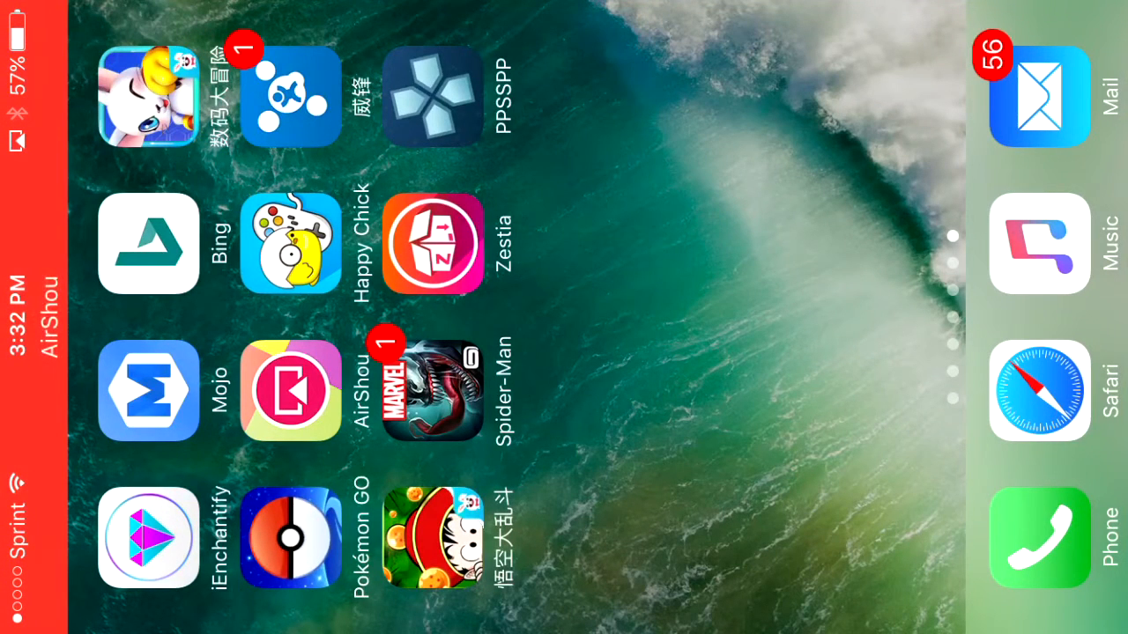
Swipe through home-screen pages to reach vShare SE and the Movie Box listing
scroll("left", 3)
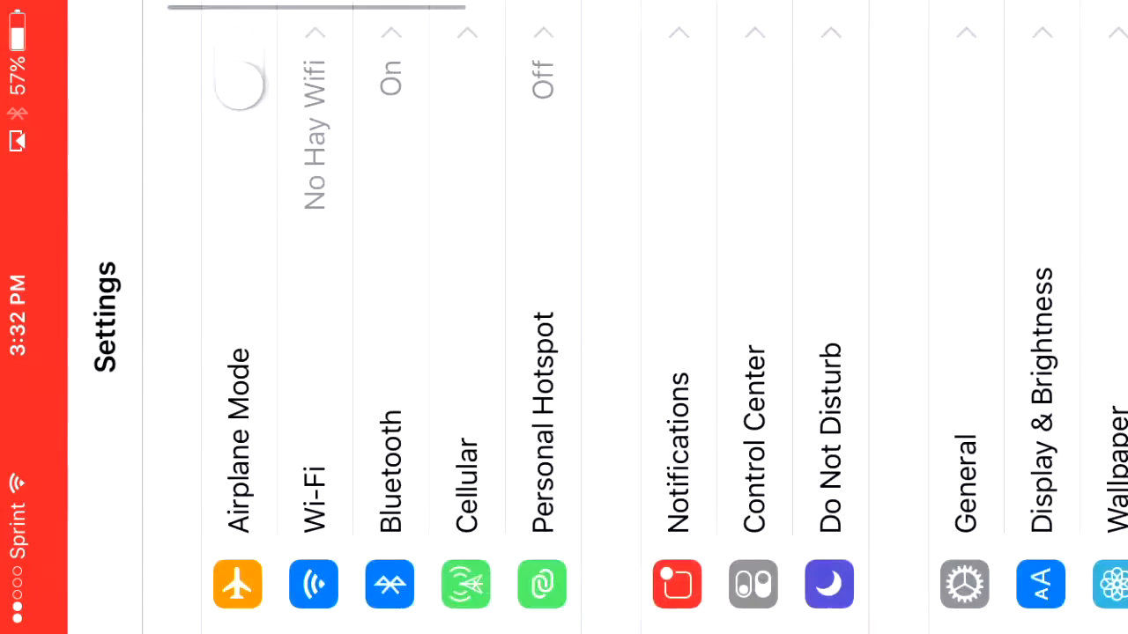
scroll("left", 3)
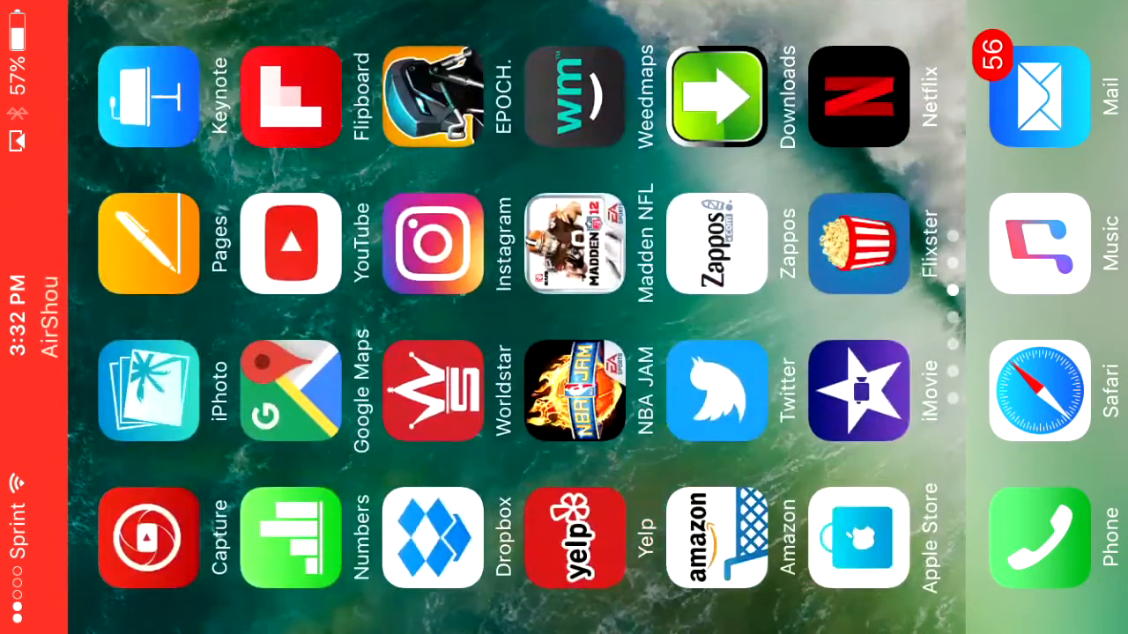
scroll("left", 3)
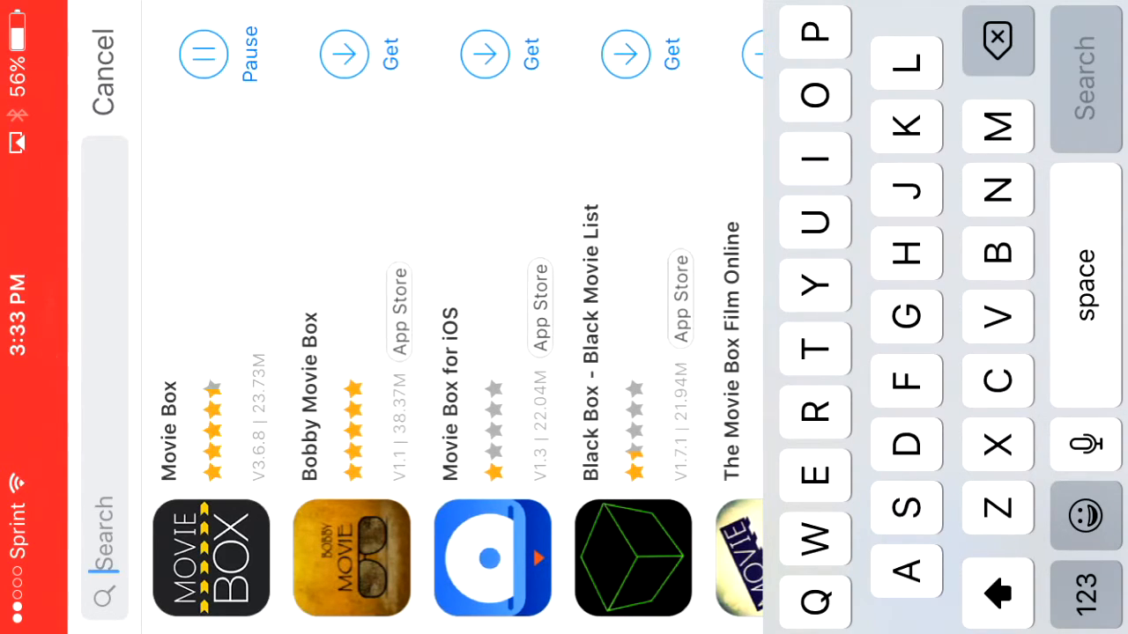
Resume the paused Movie Box download from the Download page and return home
left_click(102, 67)
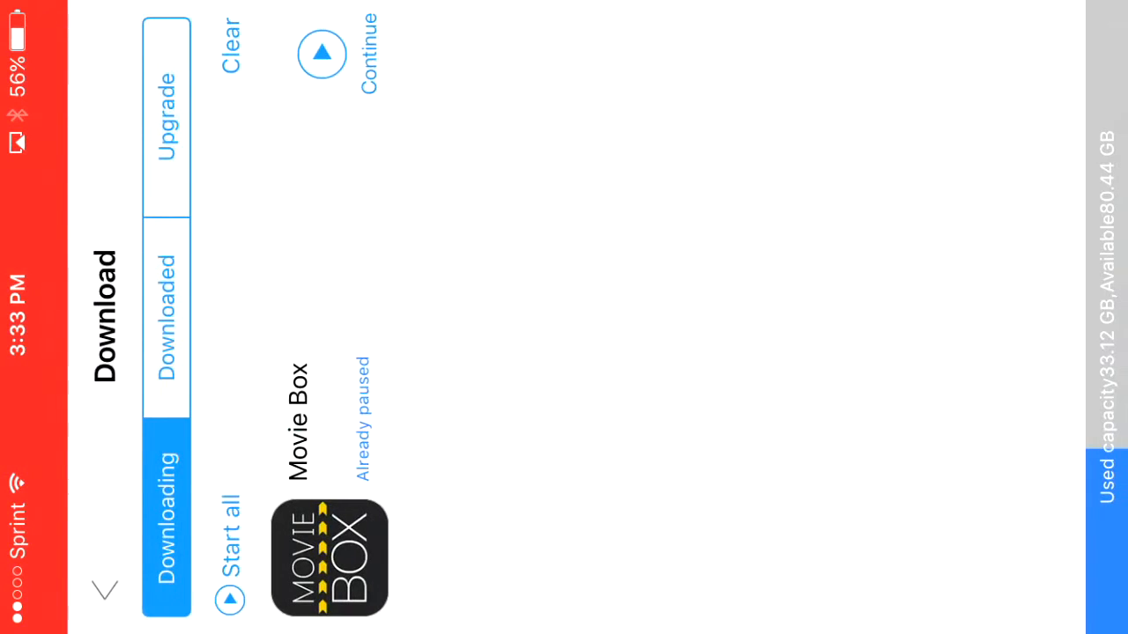
left_click(166, 317)
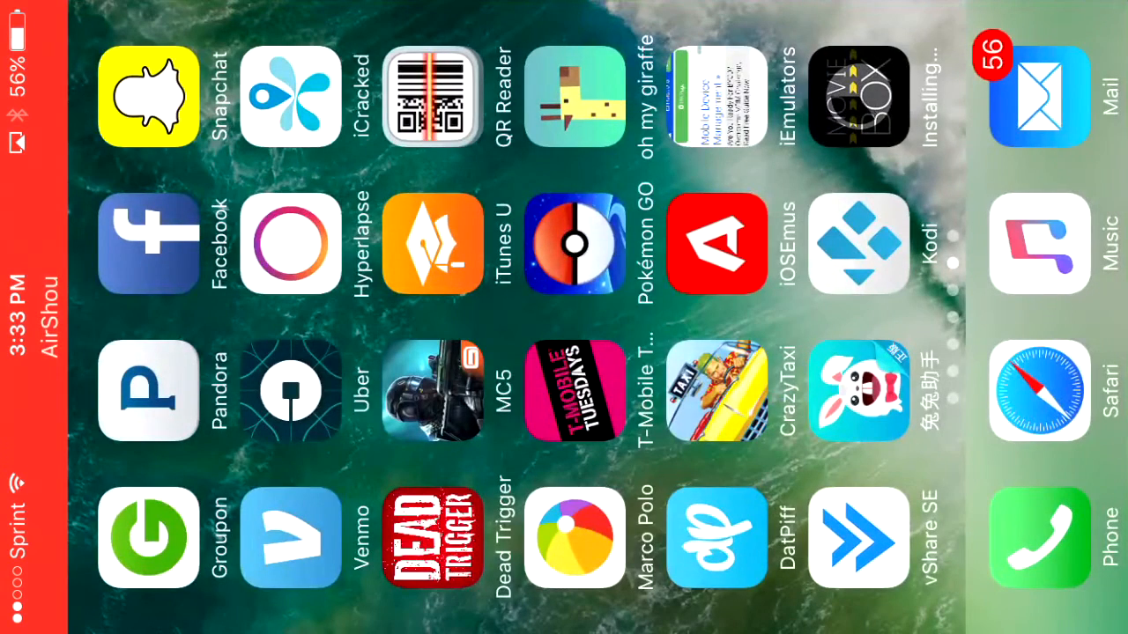
scroll("left", 3)
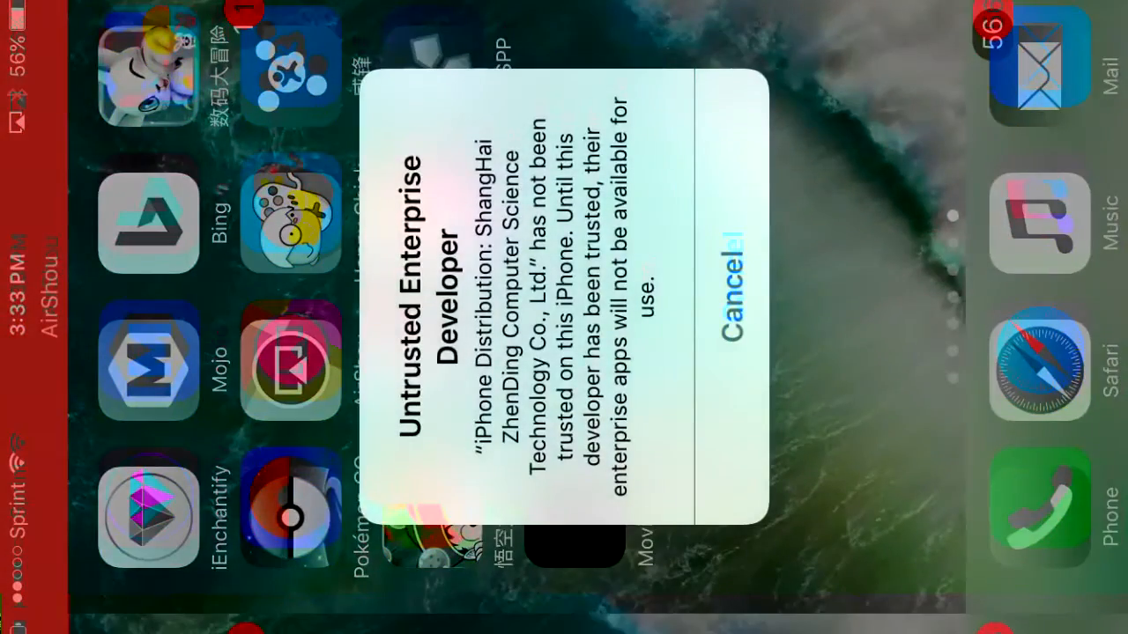
Dismiss the warning and trust the ShangHai ZhenDing developer under Device Management
left_click(729, 264)
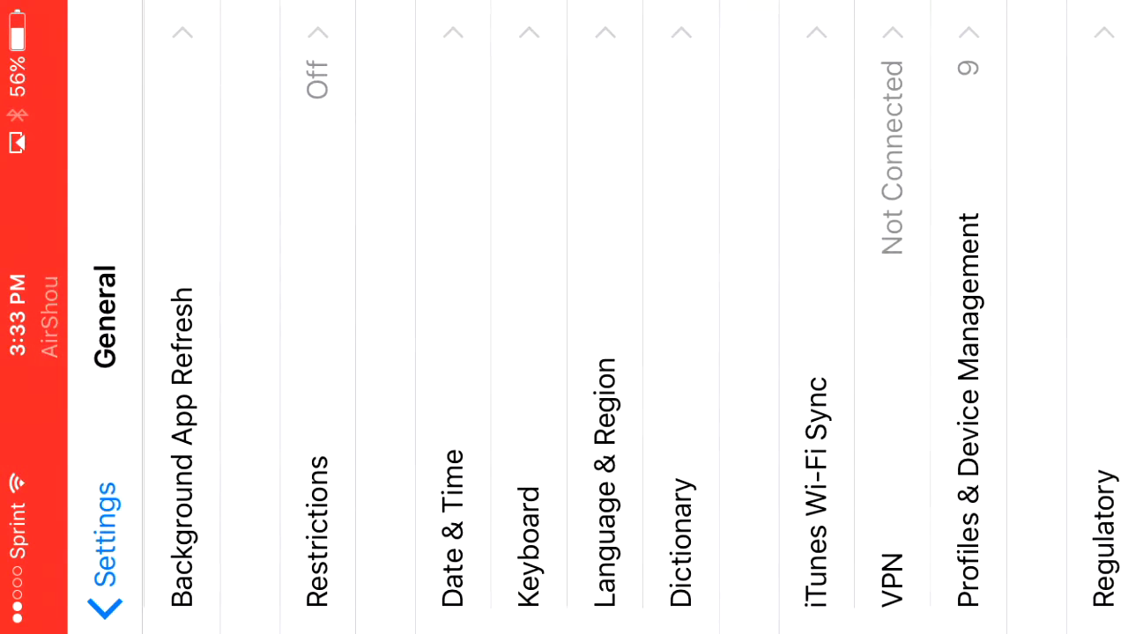
left_click(969, 397)
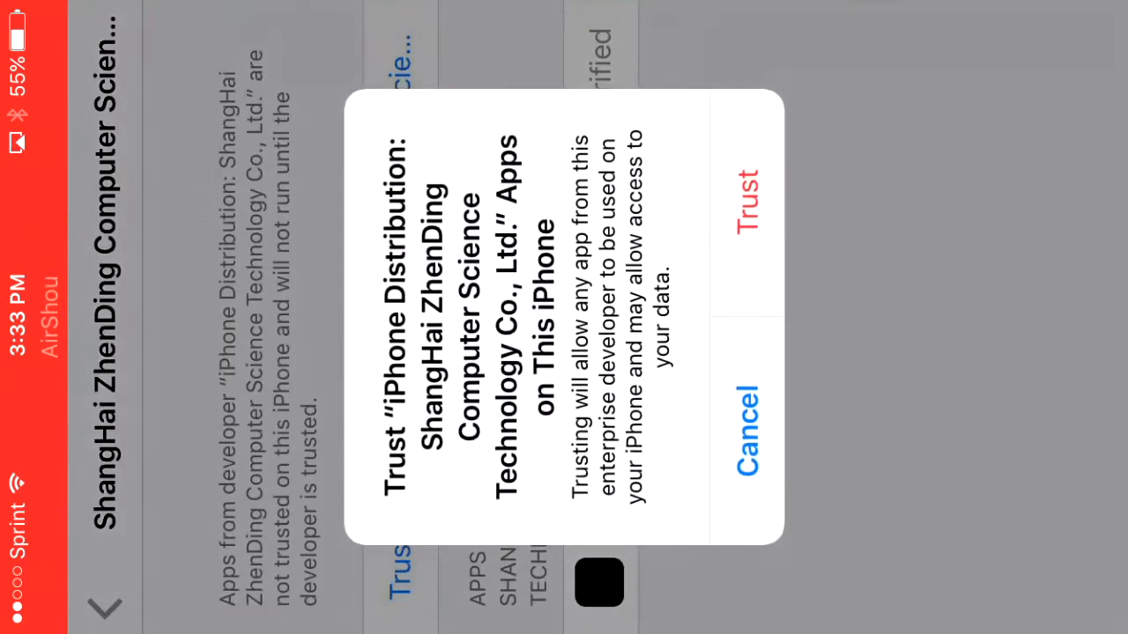
left_click(747, 195)
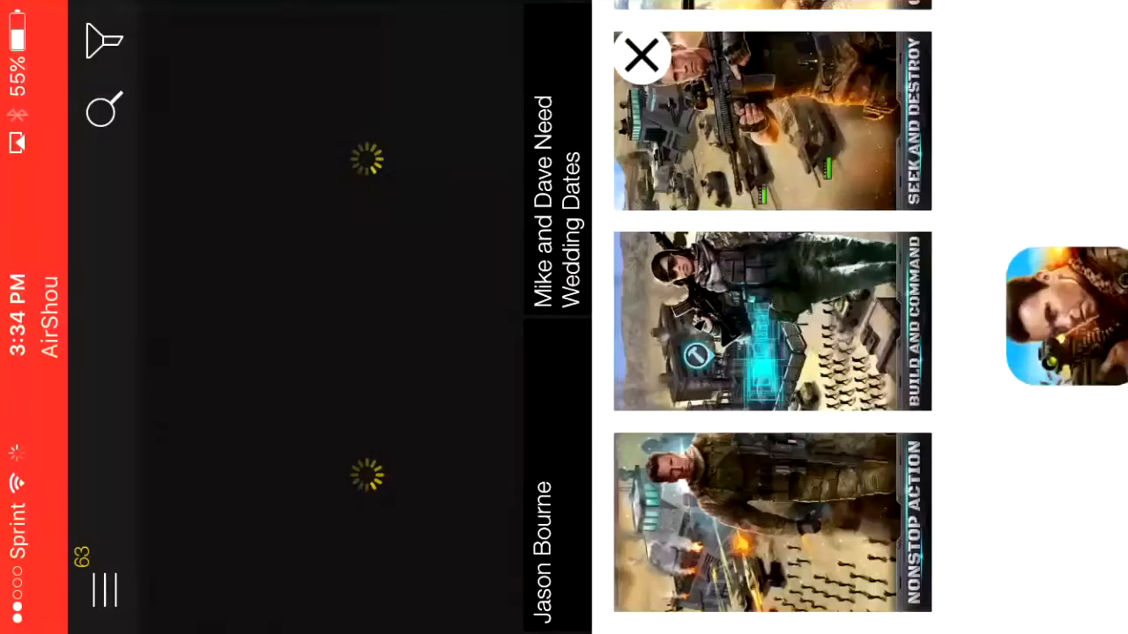
Close the ad over the poster grid and show the Movies, TV Shows, News menu
left_click(642, 56)
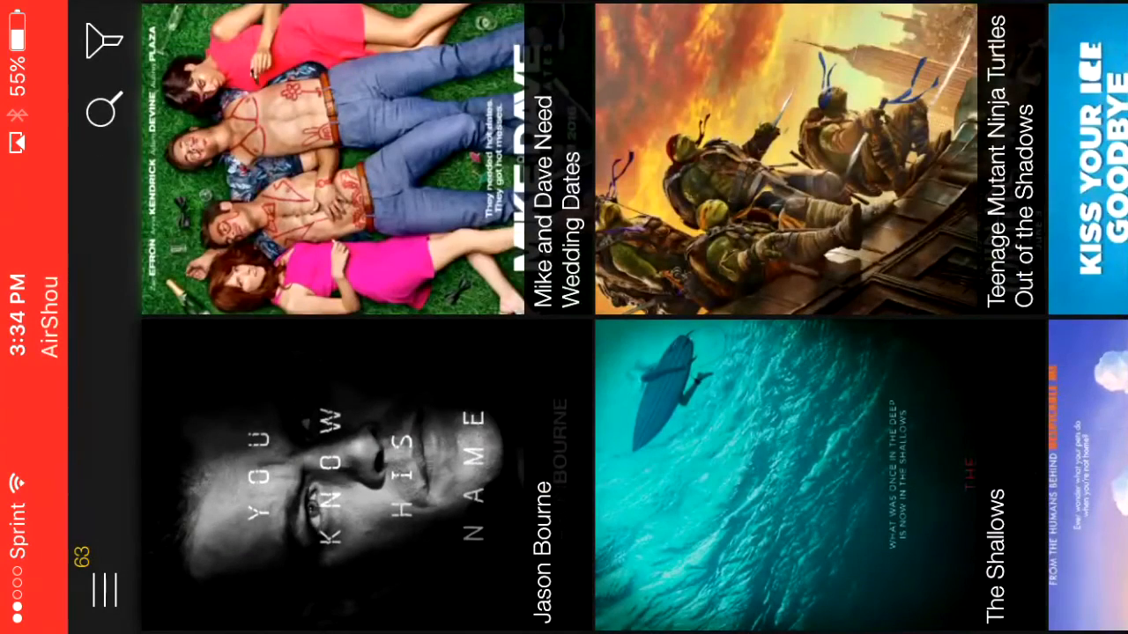
left_click(104, 591)
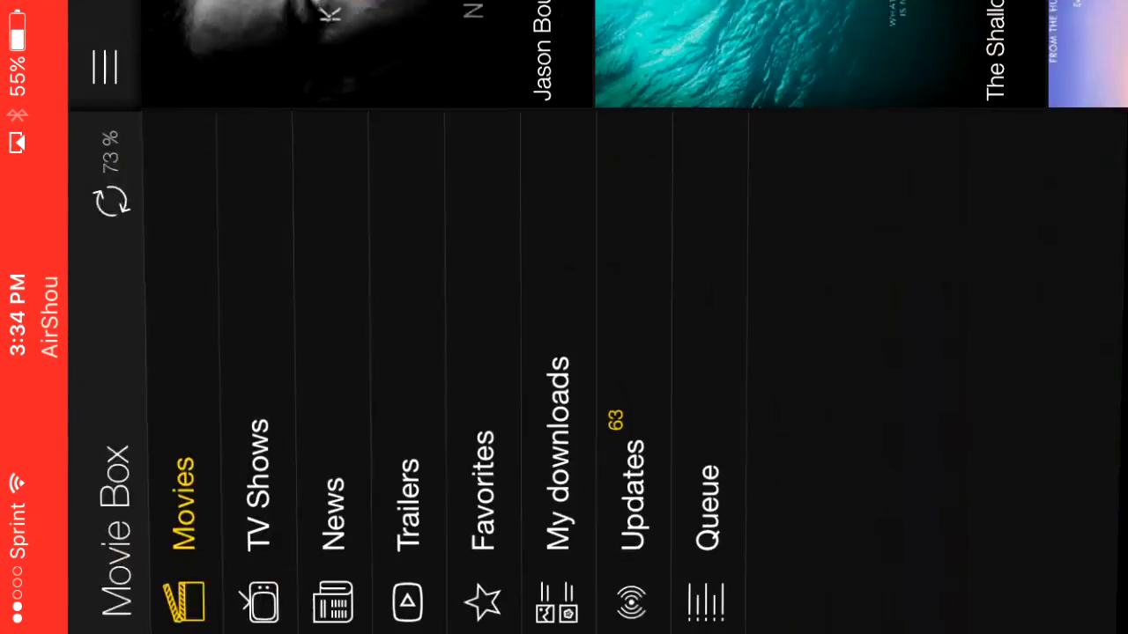